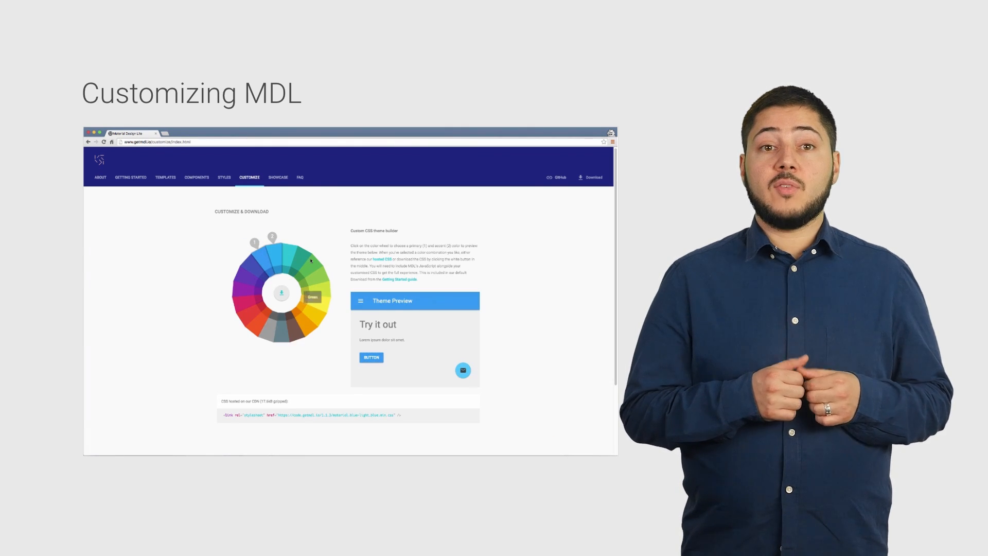
Step: Set light green as the primary colour, then view the Templates gallery
{"action": "left_click", "coordinate": [309, 316]}
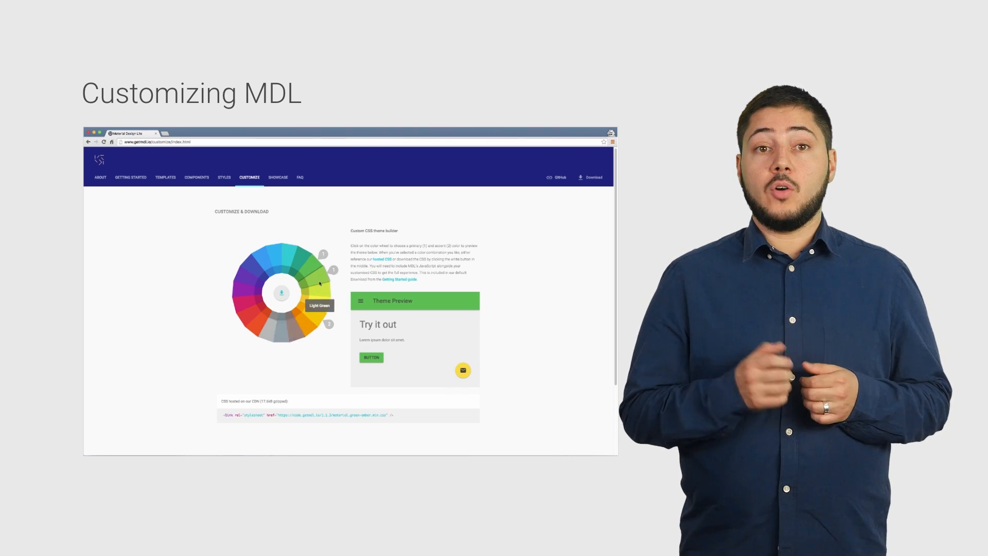
{"action": "left_click", "coordinate": [166, 177]}
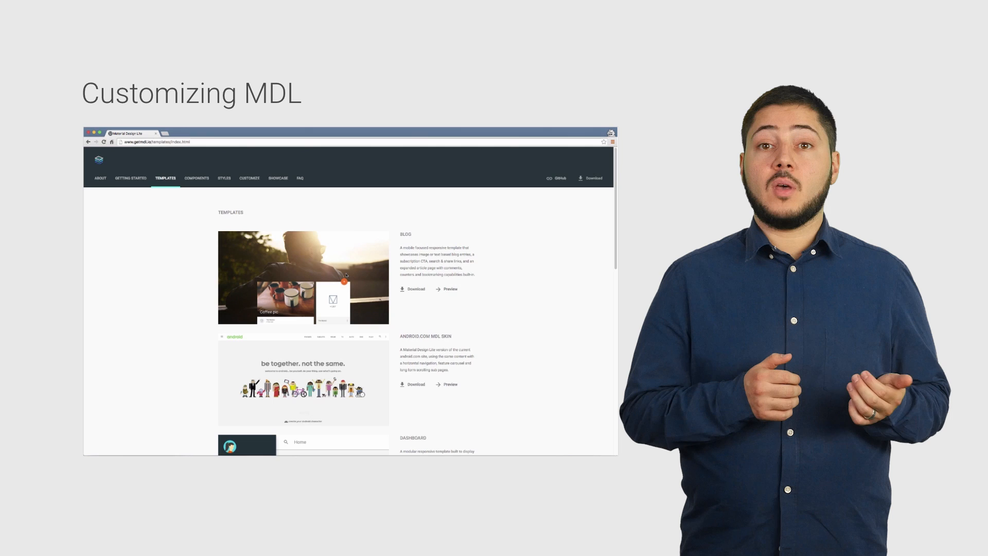
{"action": "scroll", "scroll_direction": "down", "scroll_amount": 3}
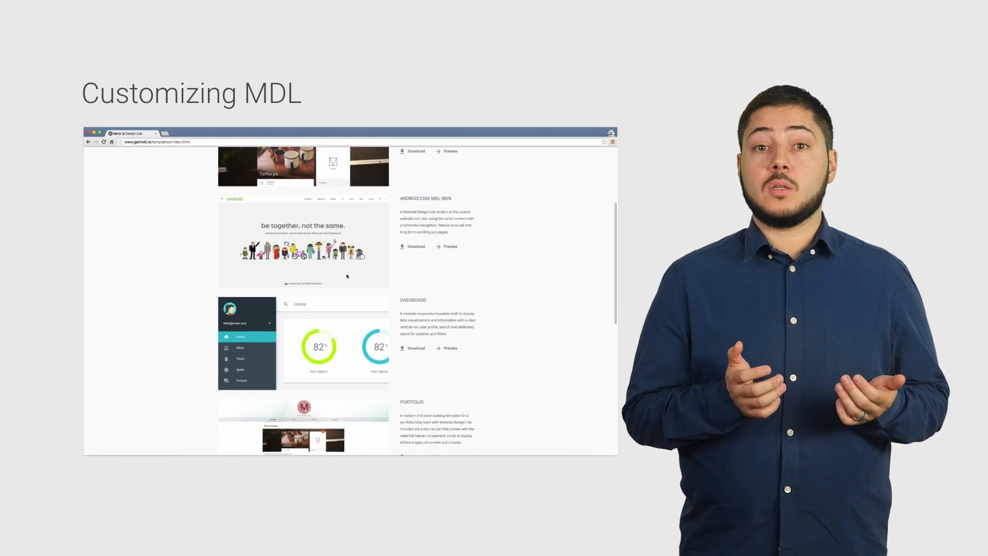
{"action": "scroll", "scroll_direction": "down", "scroll_amount": 3}
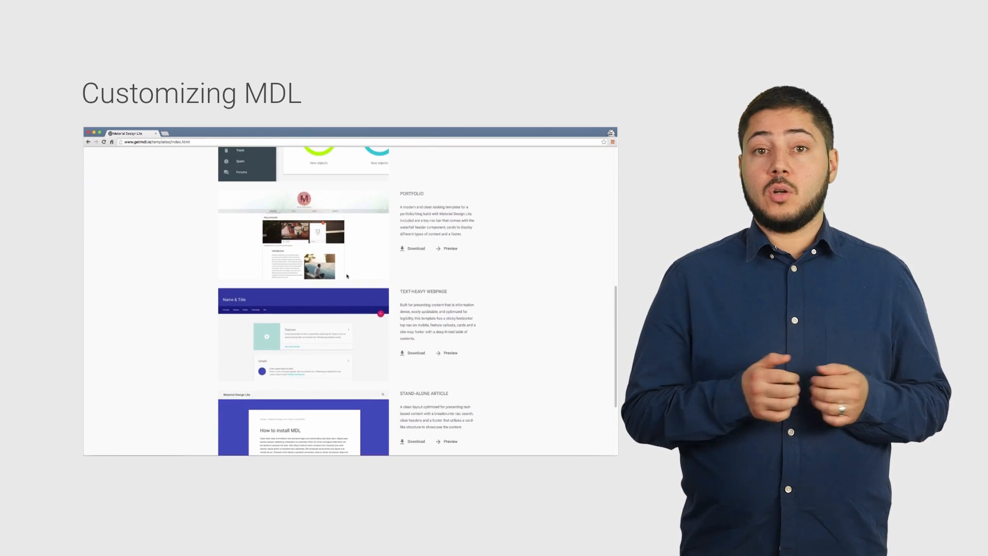
{"action": "scroll", "scroll_direction": "up", "scroll_amount": 3}
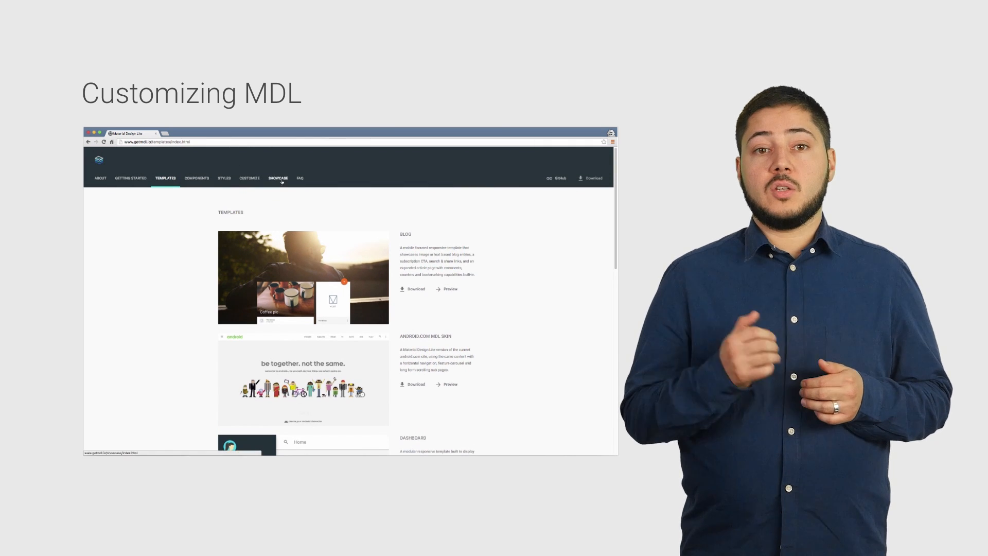
Step: Browse the Showcase page through Google Wallet, Contributor, Work, re:Work and Developers
{"action": "left_click", "coordinate": [278, 178]}
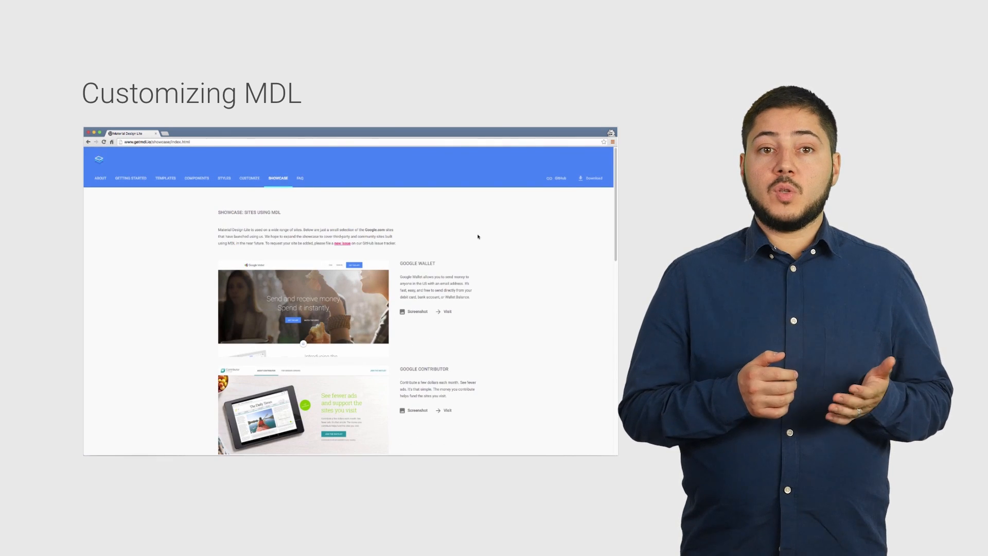
{"action": "scroll", "scroll_direction": "down", "scroll_amount": 3}
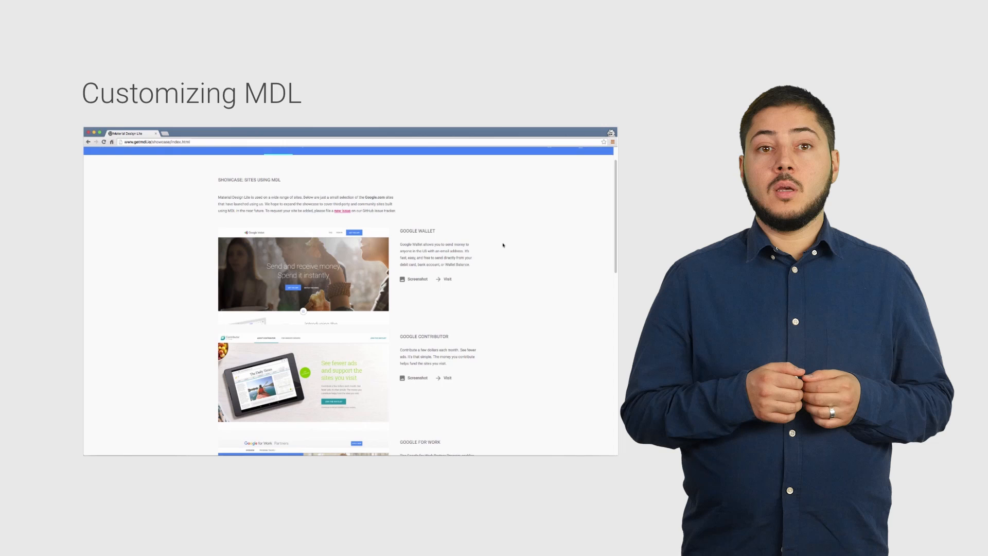
{"action": "scroll", "scroll_direction": "down", "scroll_amount": 3}
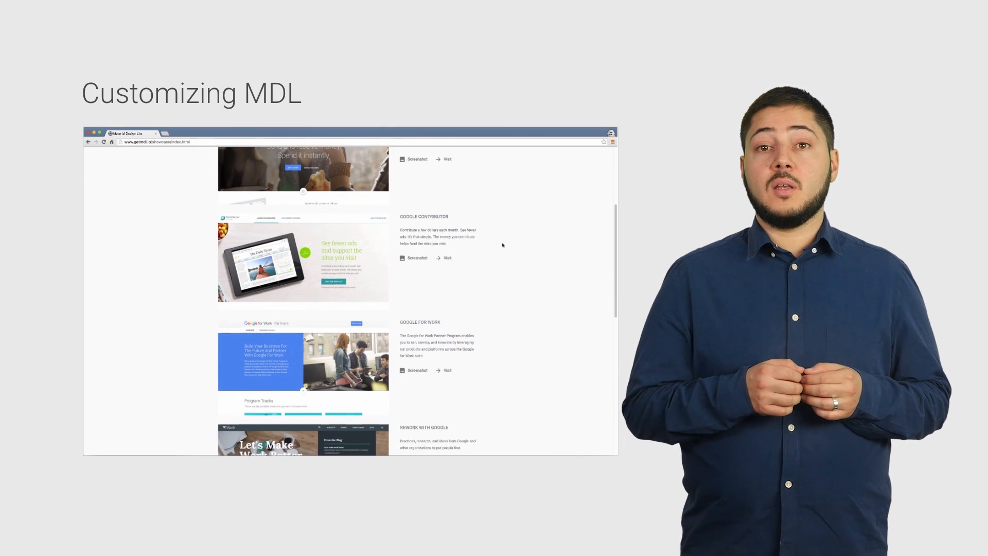
{"action": "scroll", "scroll_direction": "down", "scroll_amount": 3}
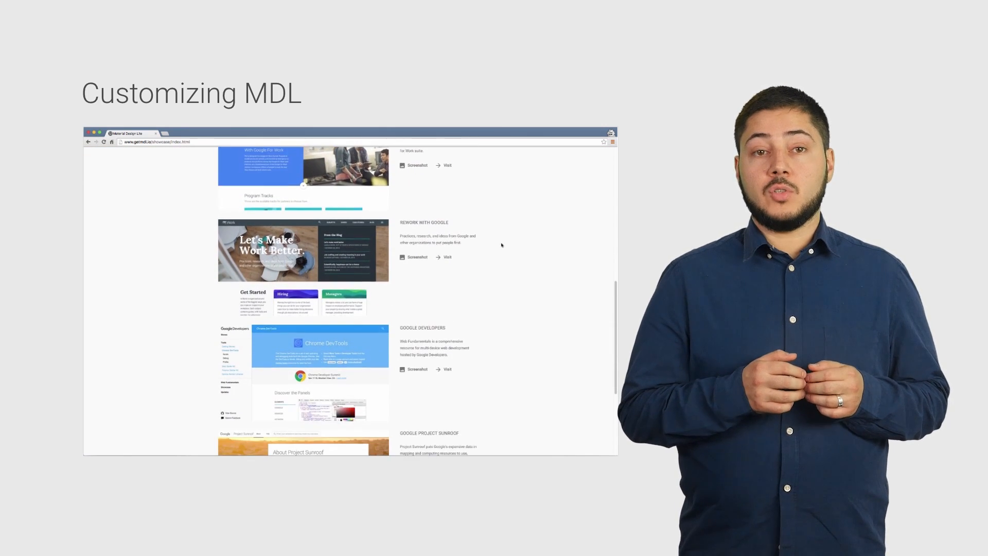